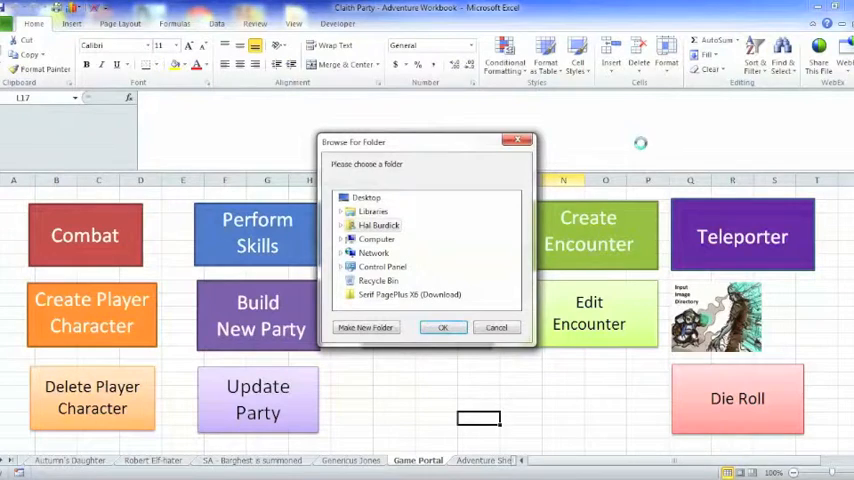
mouse_move(382, 266)
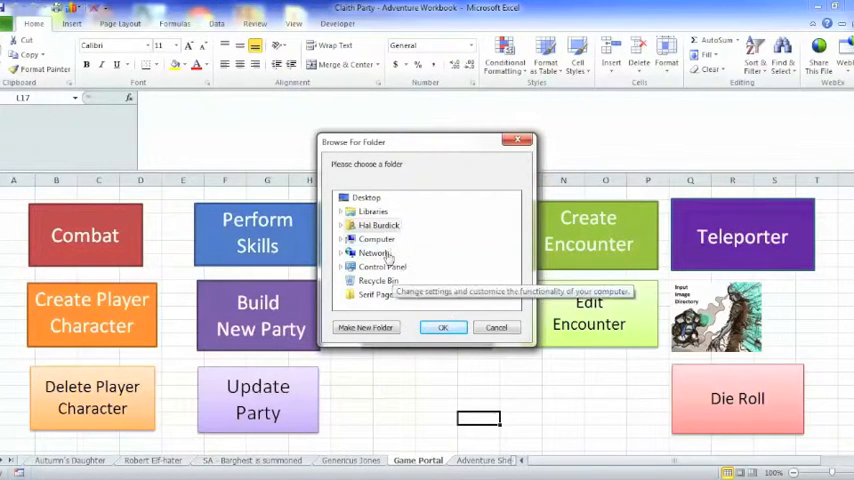
- Browse My Documents > D & D > World of Atlas Website and choose Images as the image directory
click(378, 225)
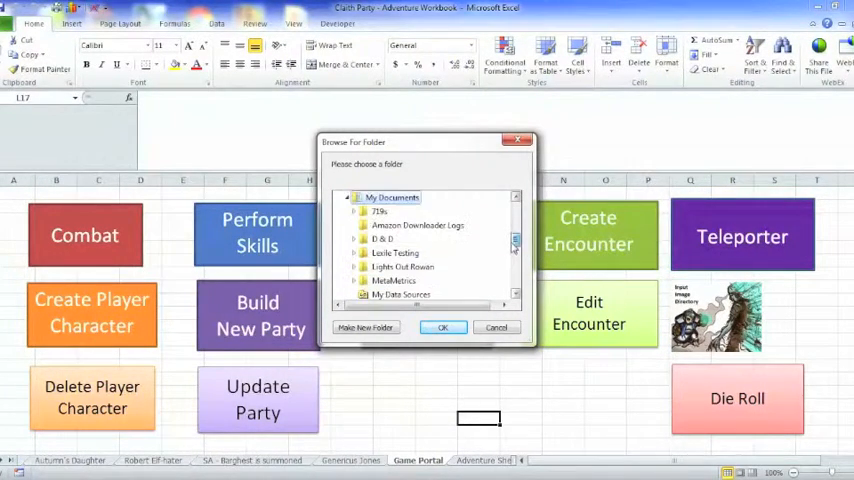
scroll(up, 3)
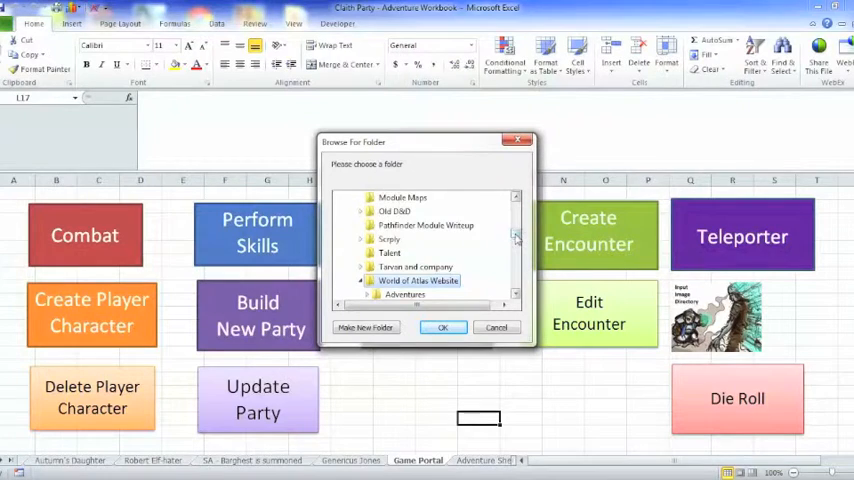
click(361, 280)
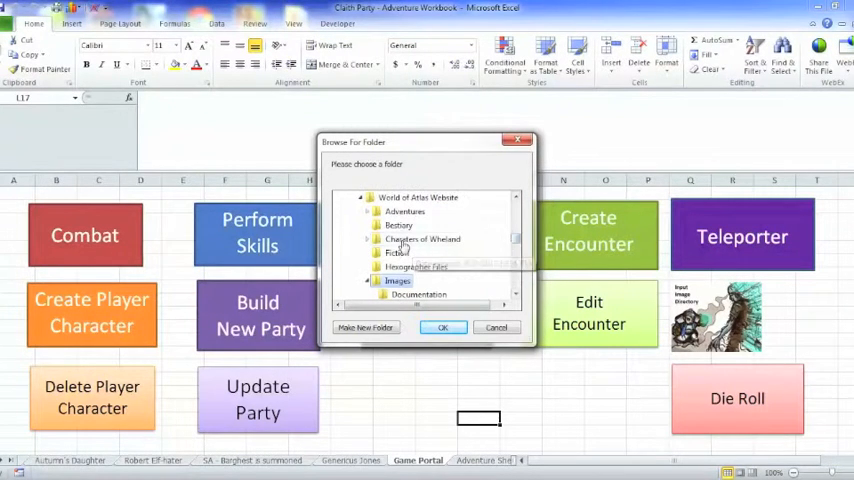
scroll(down, 3)
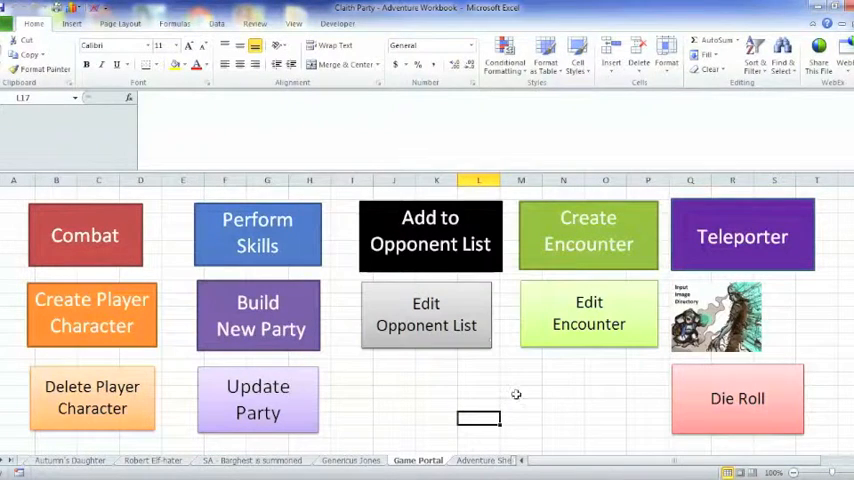
click(521, 391)
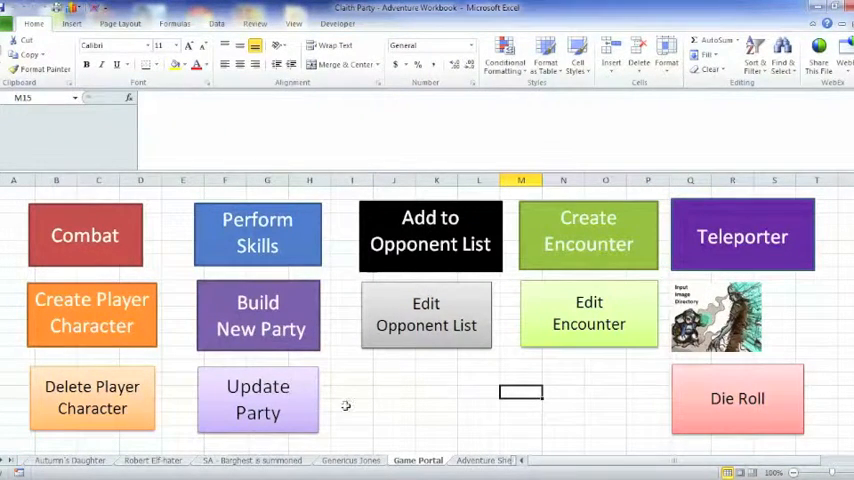
click(394, 391)
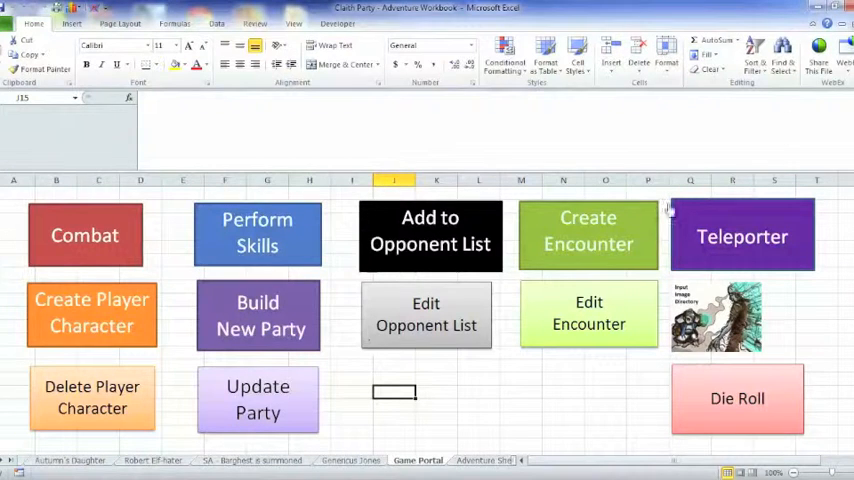
- Teleport from the Game Portal to the Adventure Sheet
click(742, 235)
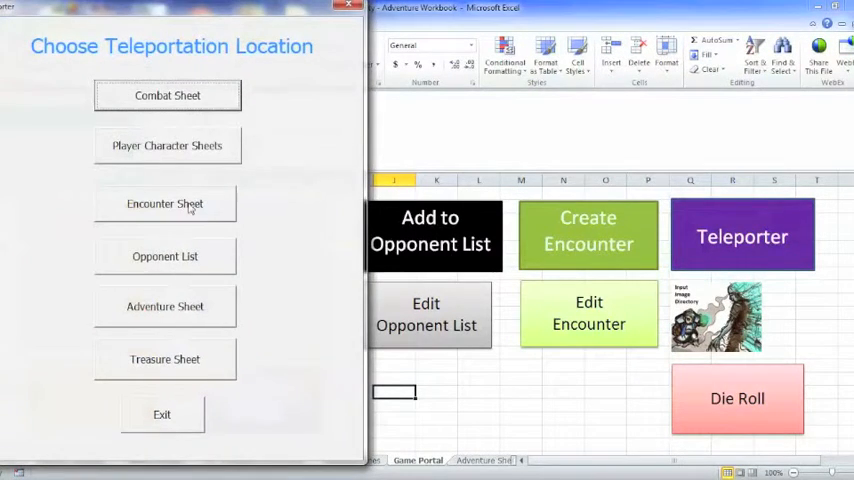
click(165, 306)
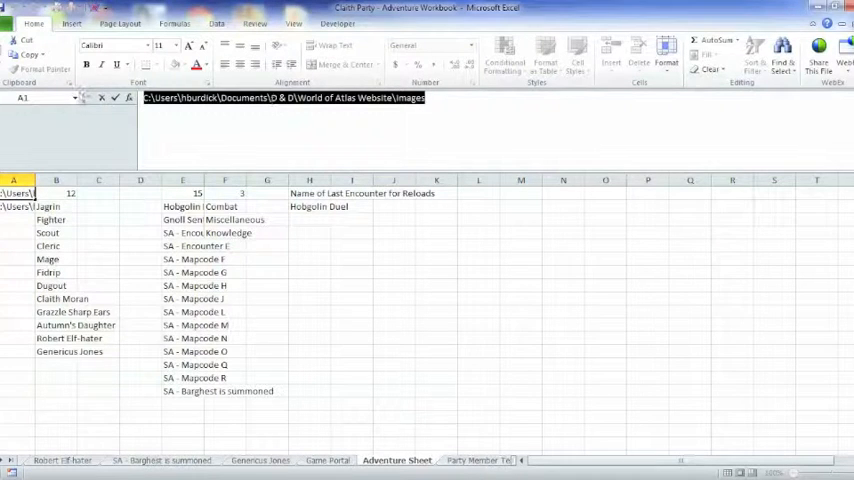
click(351, 324)
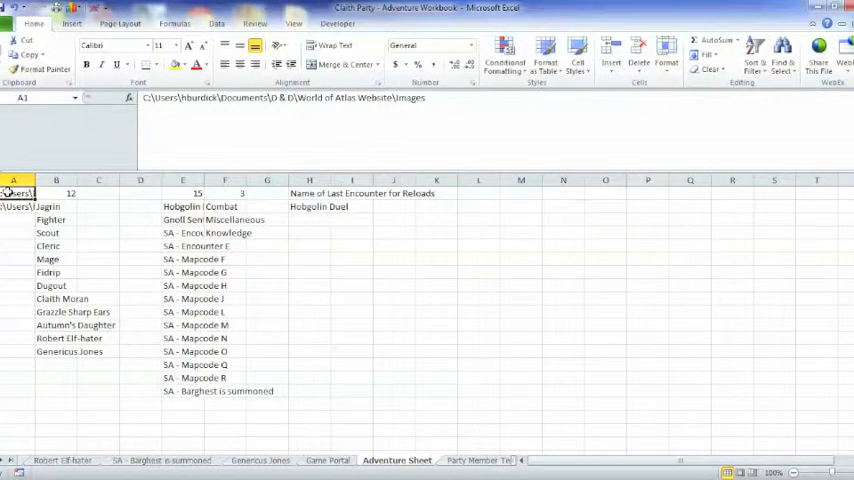
click(352, 324)
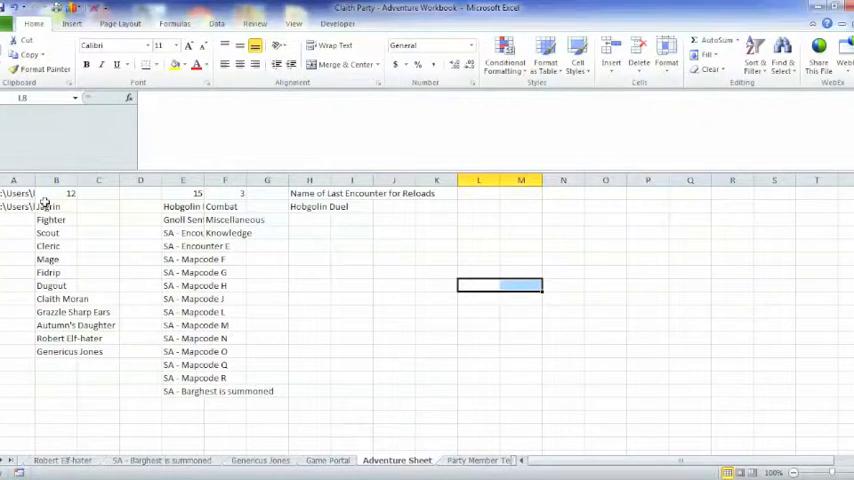
click(351, 285)
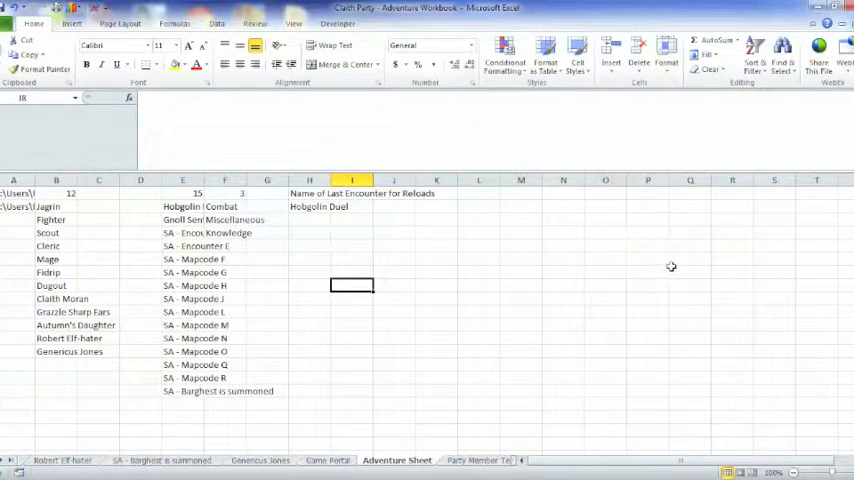